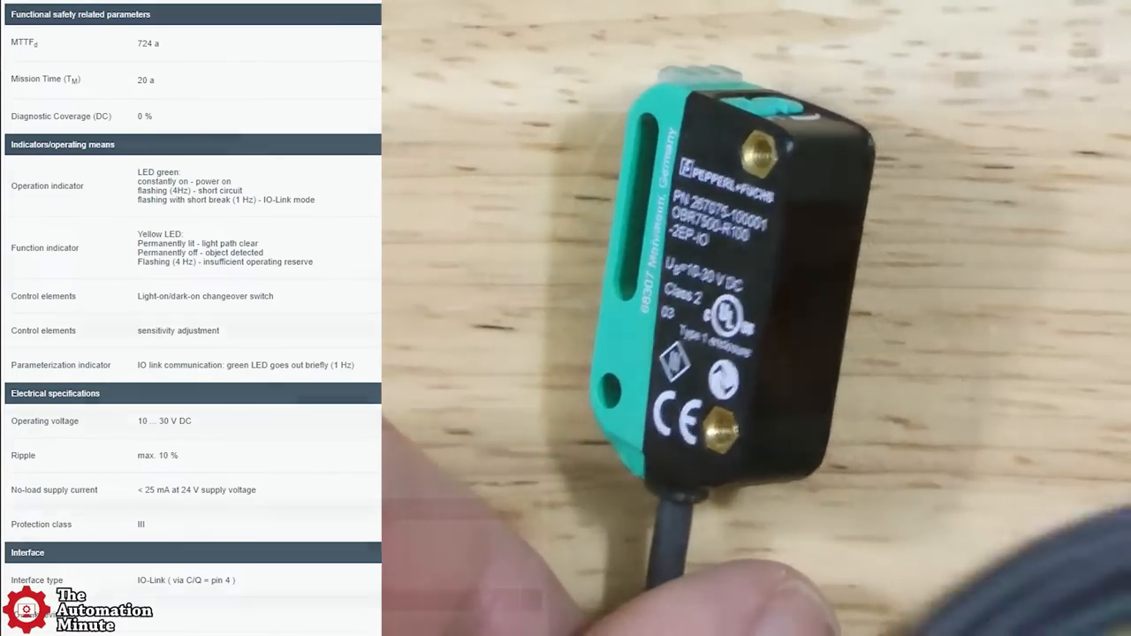
scroll(down, 3)
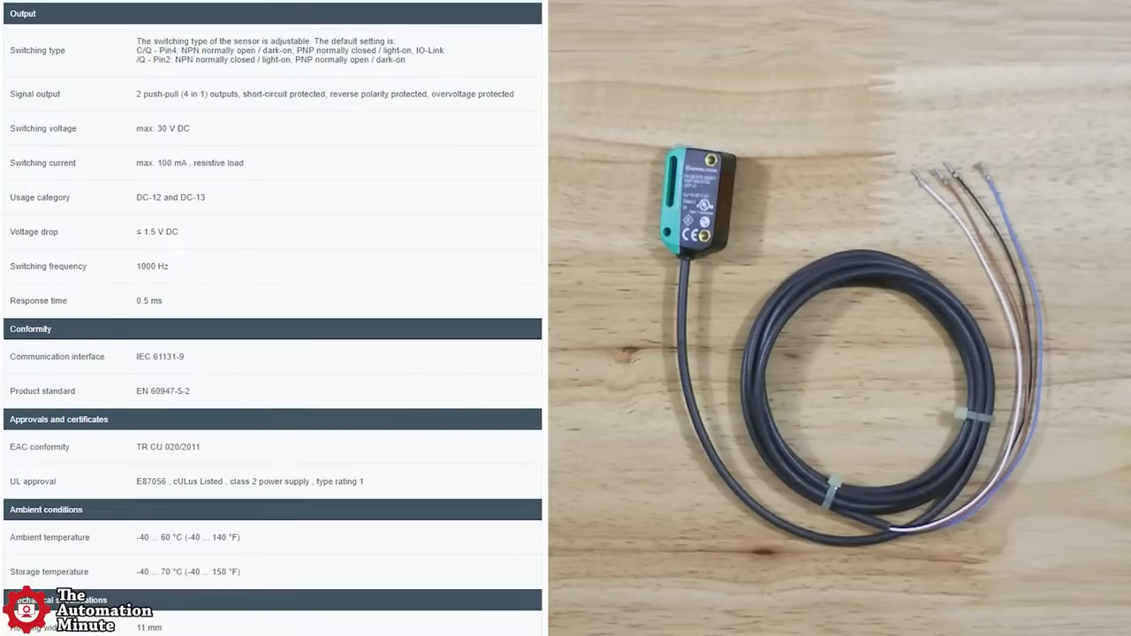